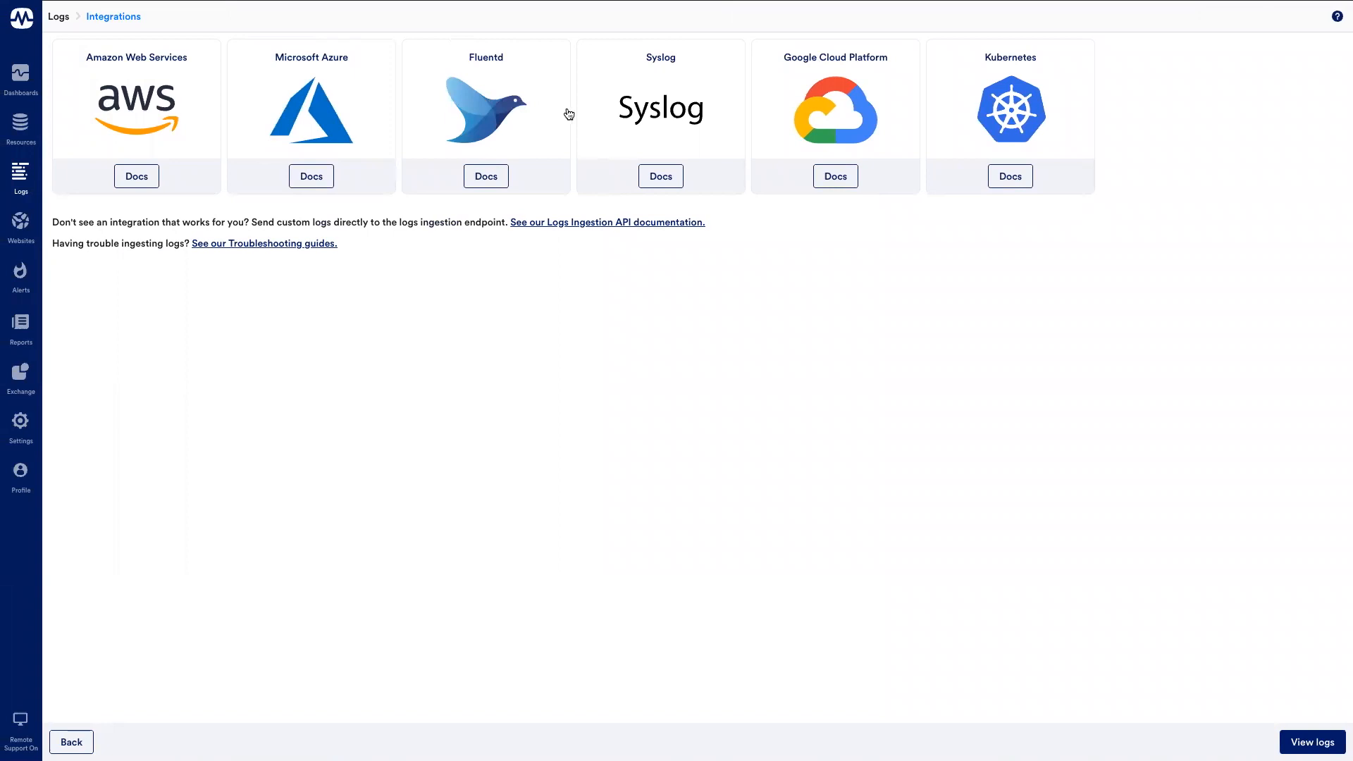
mouse_move(877, 235)
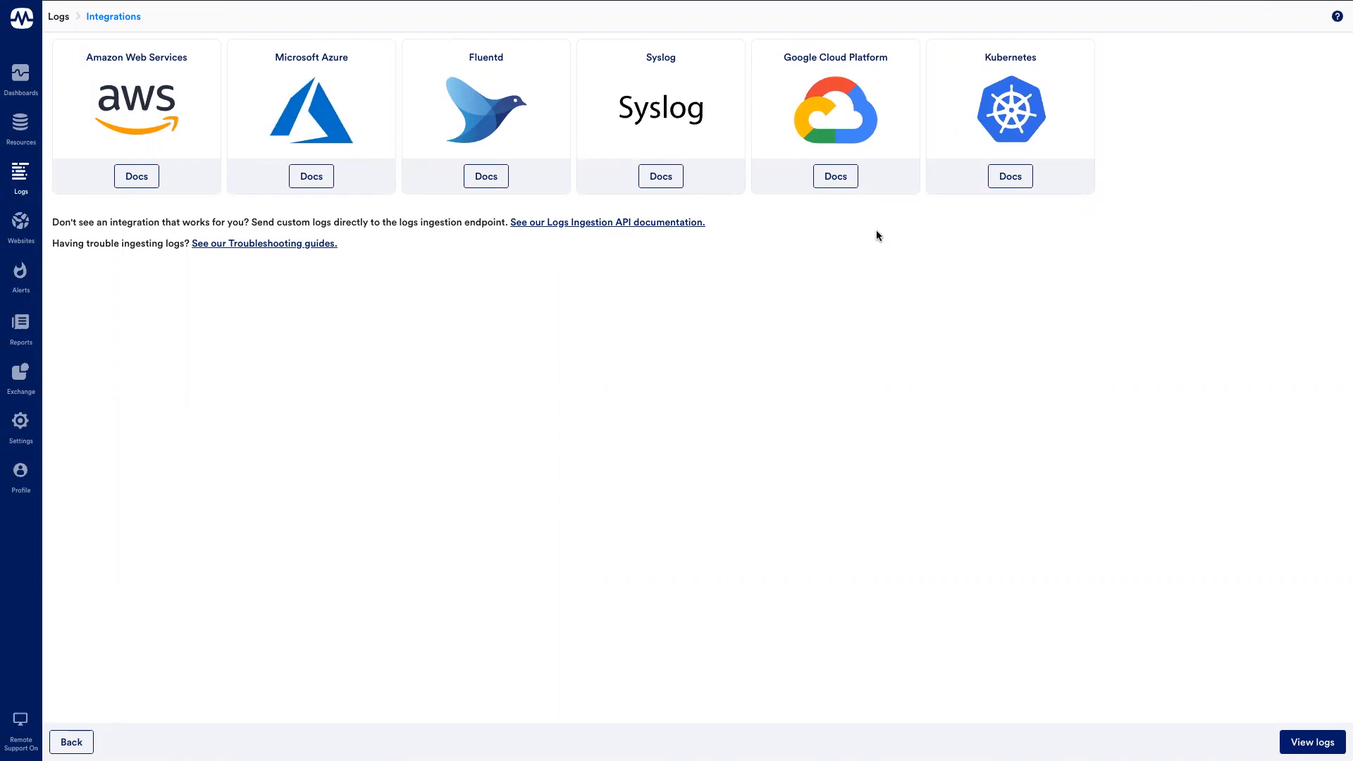
mouse_move(682, 362)
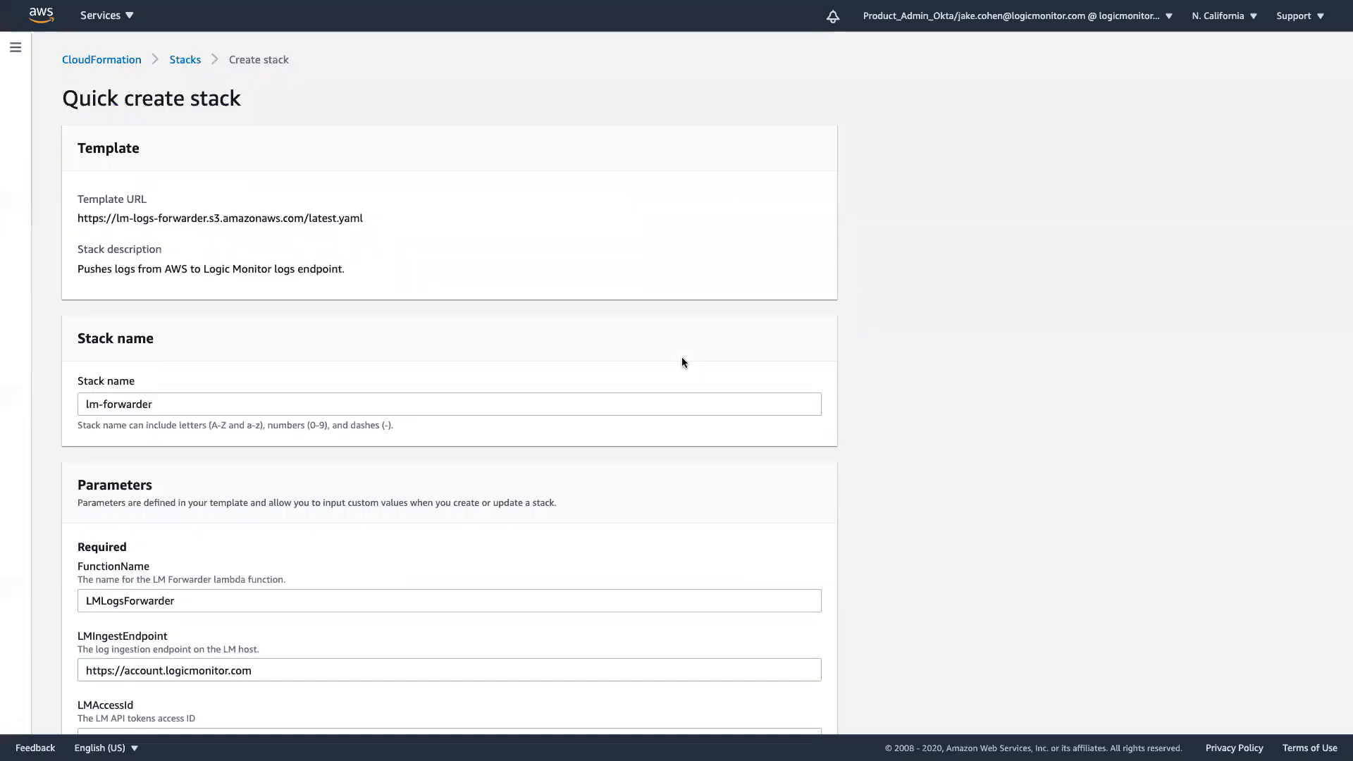
mouse_move(355, 276)
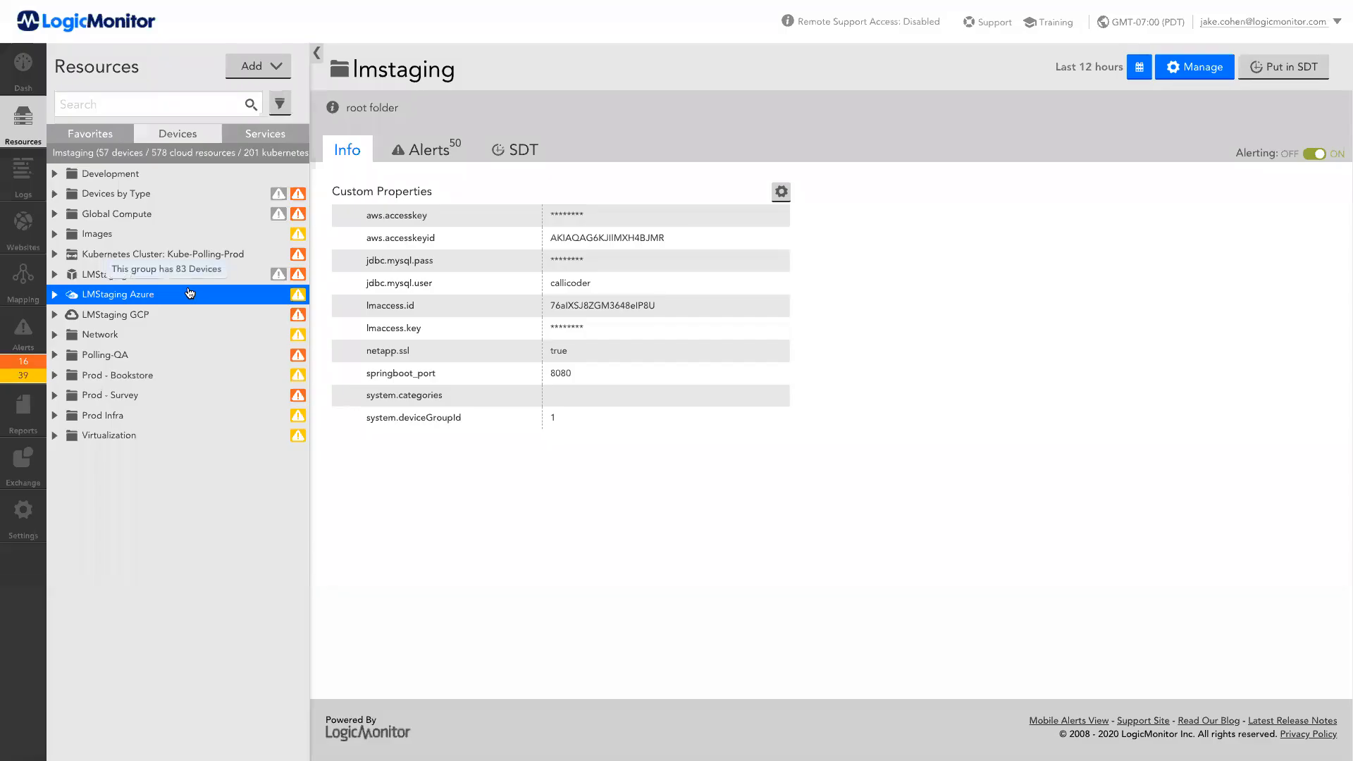
- Open the logs for the VMware ESXi 6.7 Host's Host Performance CPU Usage graph
left_click(54, 443)
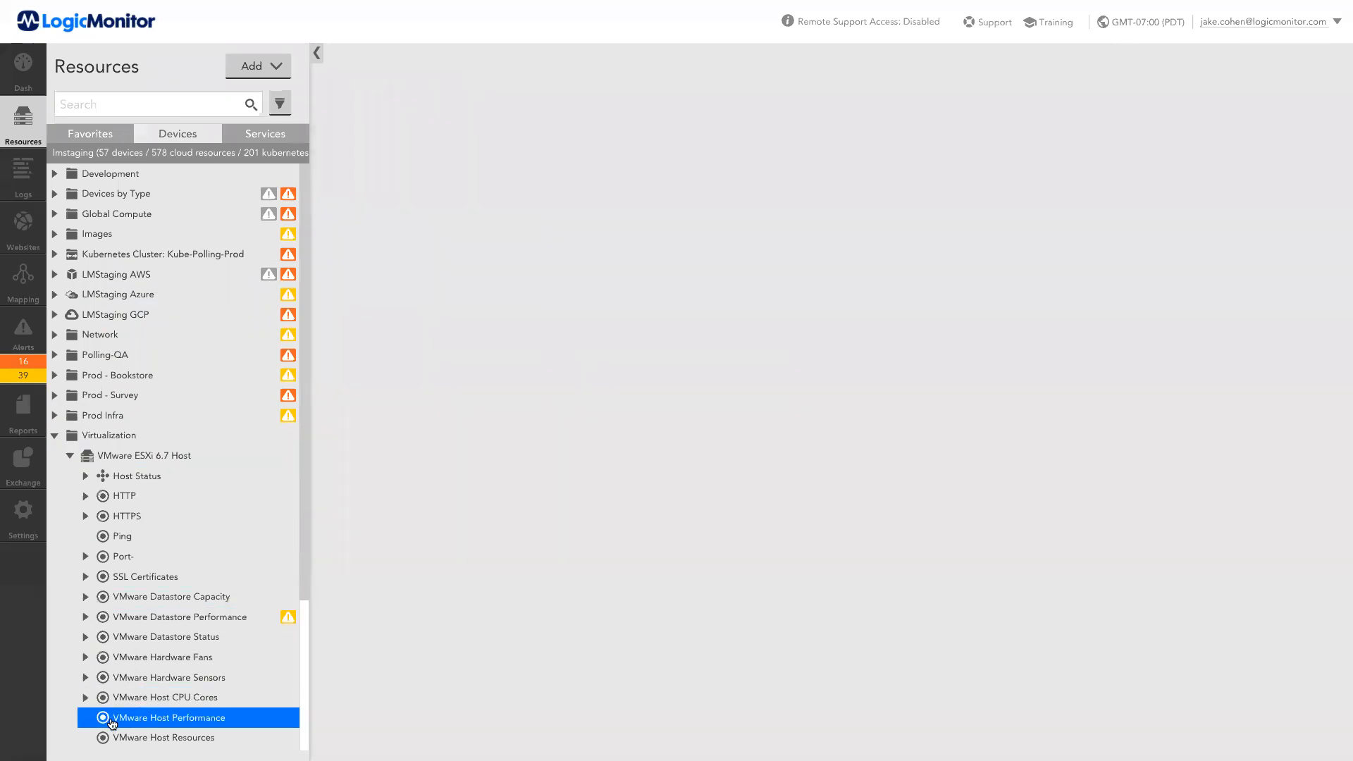
left_click(170, 717)
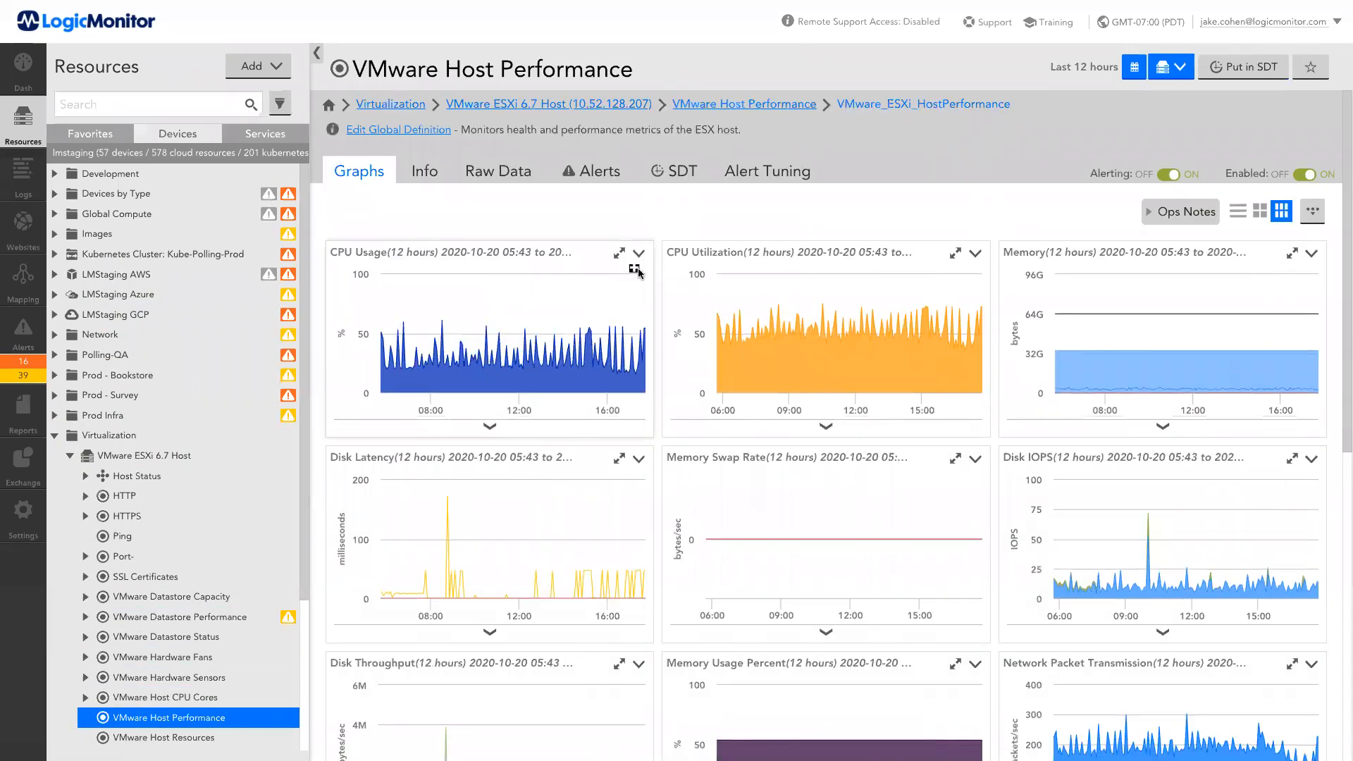
left_click(638, 254)
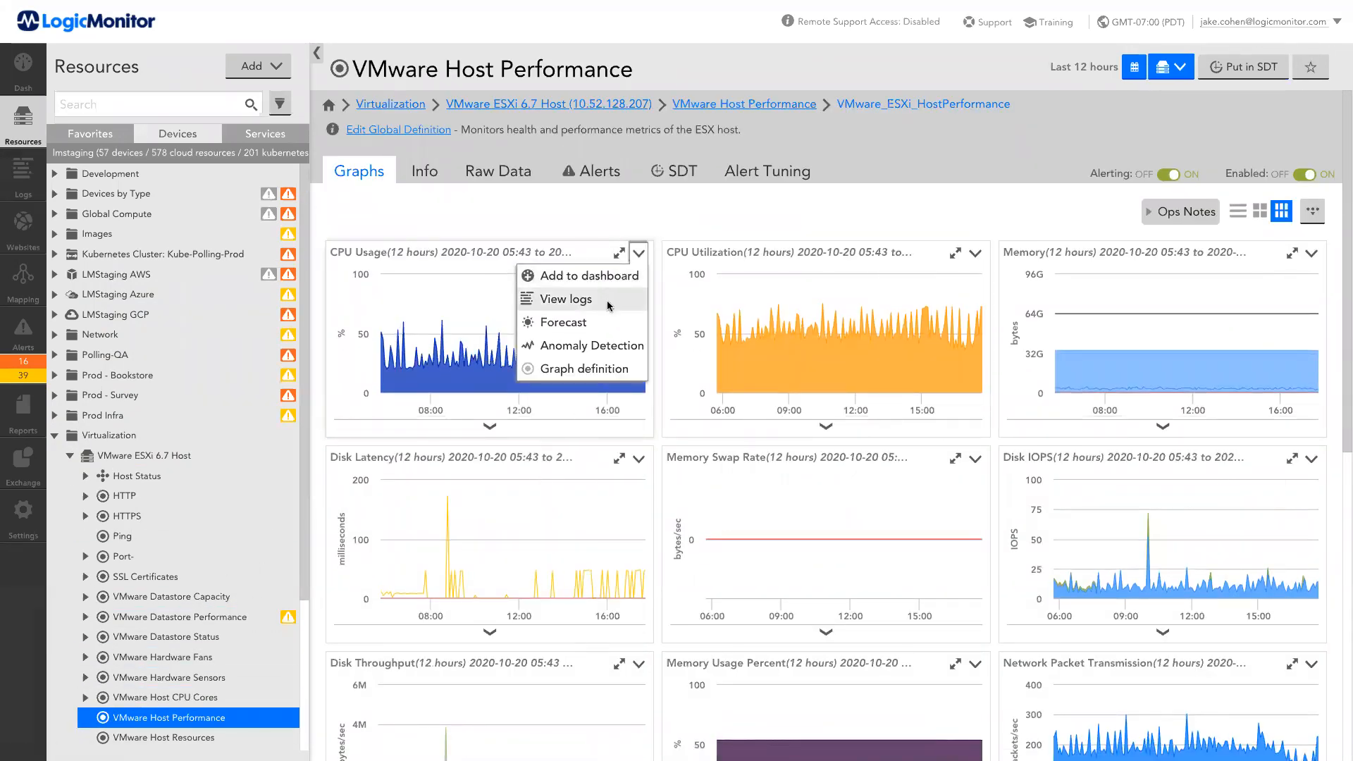
left_click(564, 298)
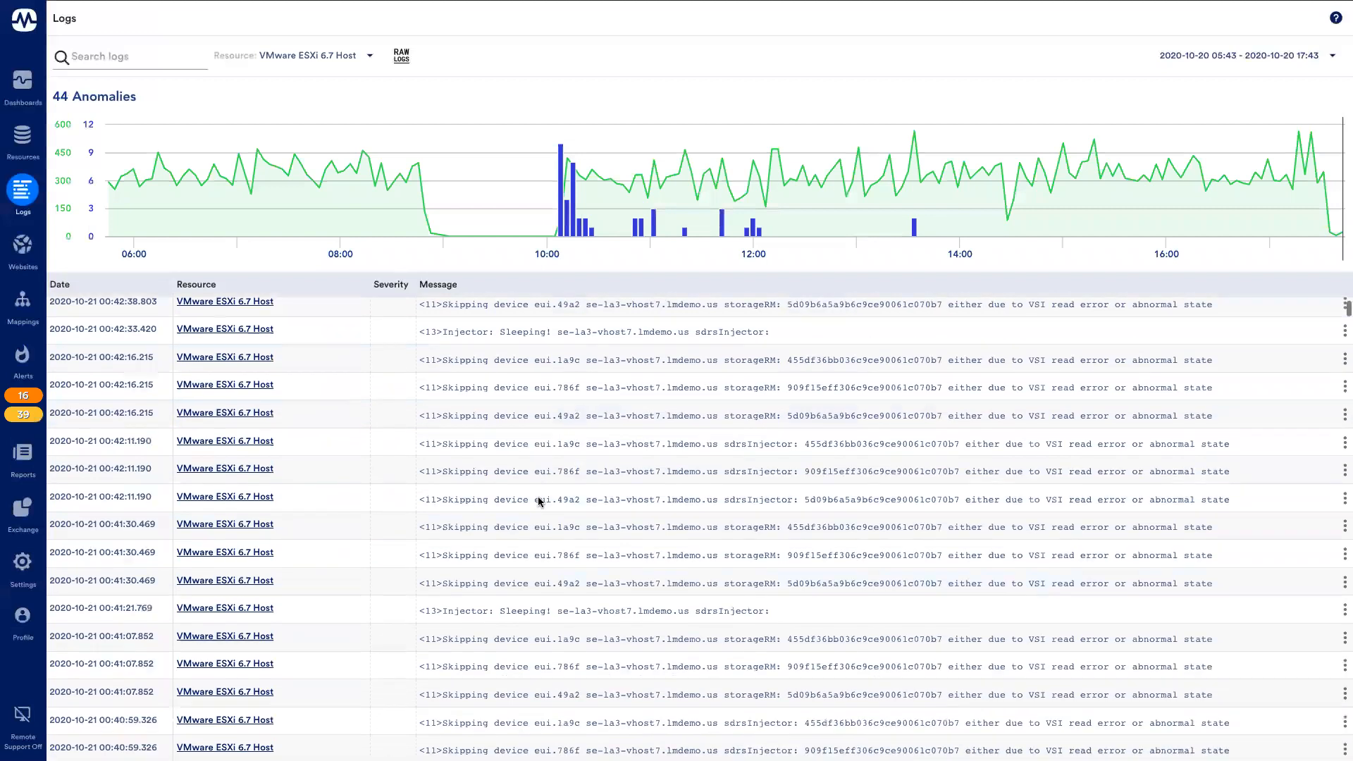
scroll("down", 3)
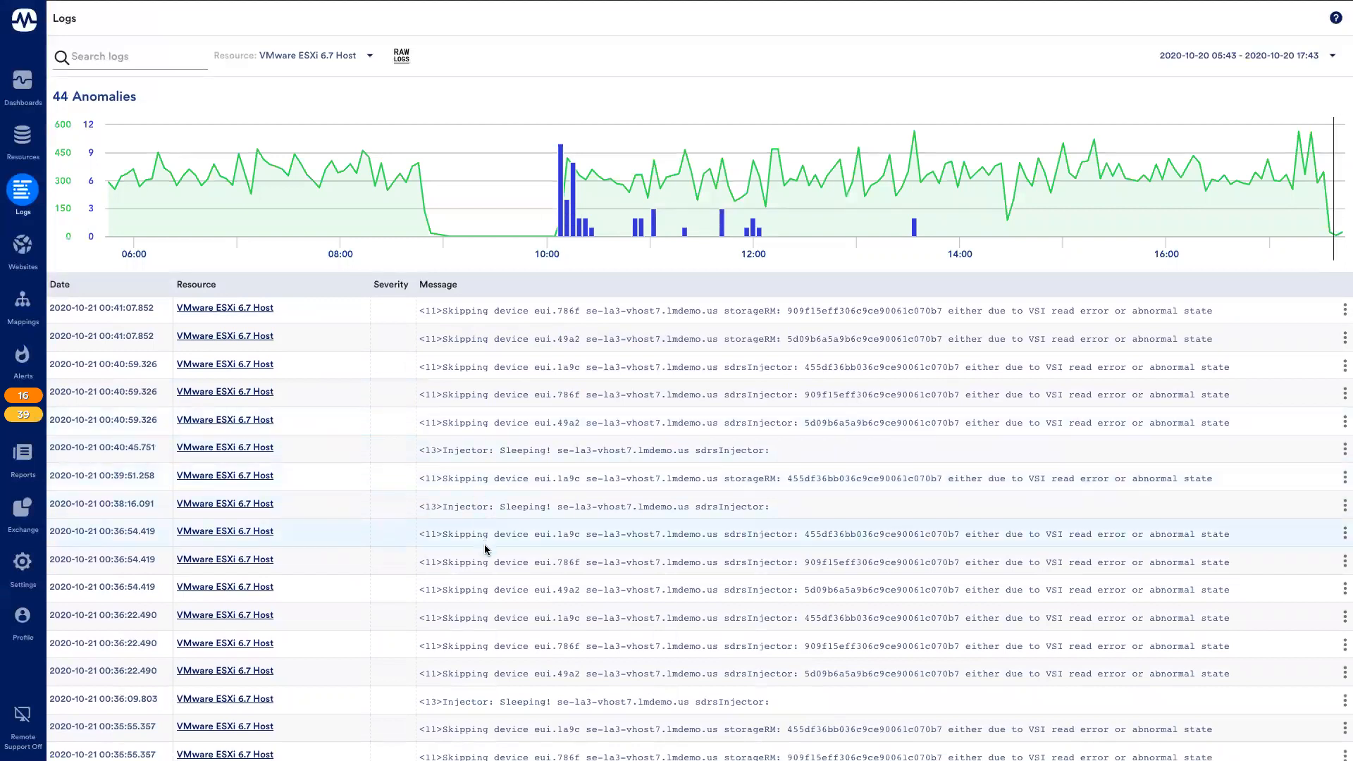
mouse_move(427, 153)
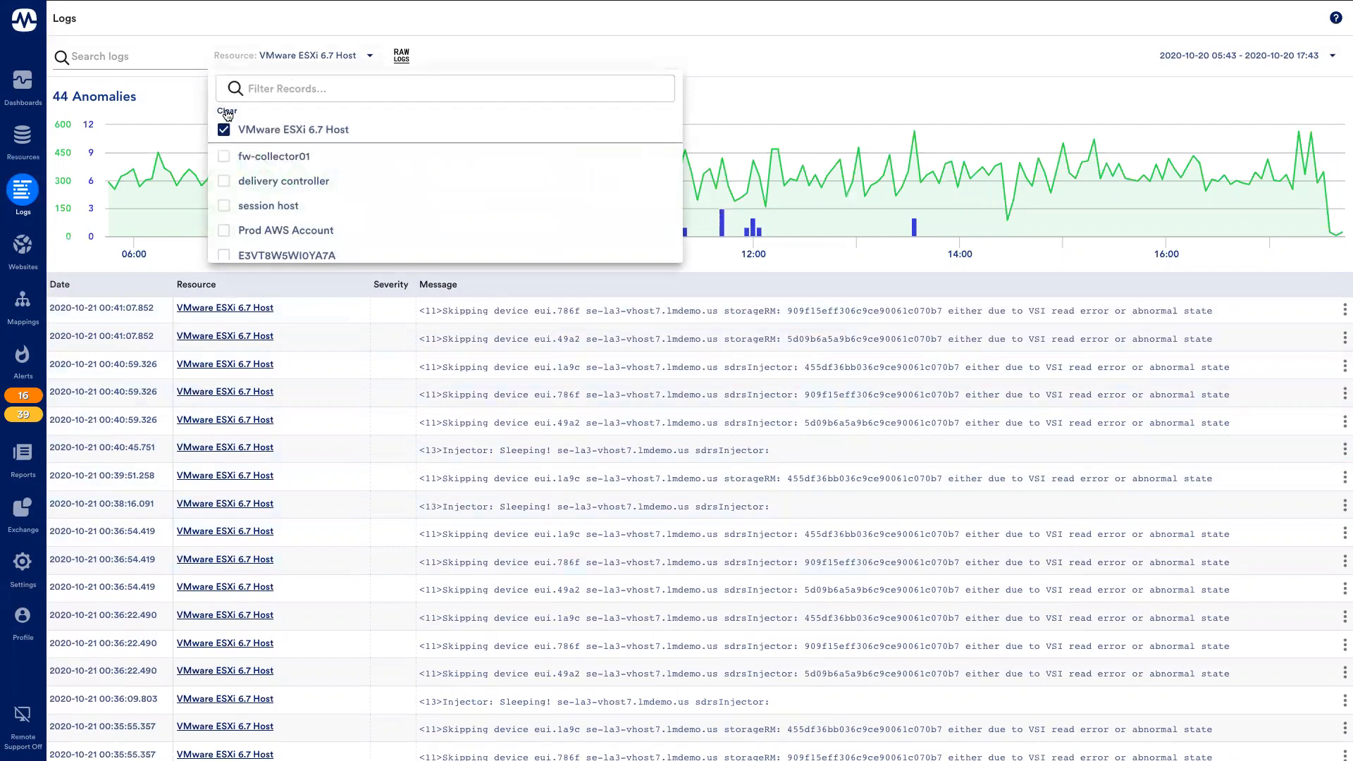
- Clear the Resource filter so logs cover all resources, showing 336 anomalies
left_click(223, 130)
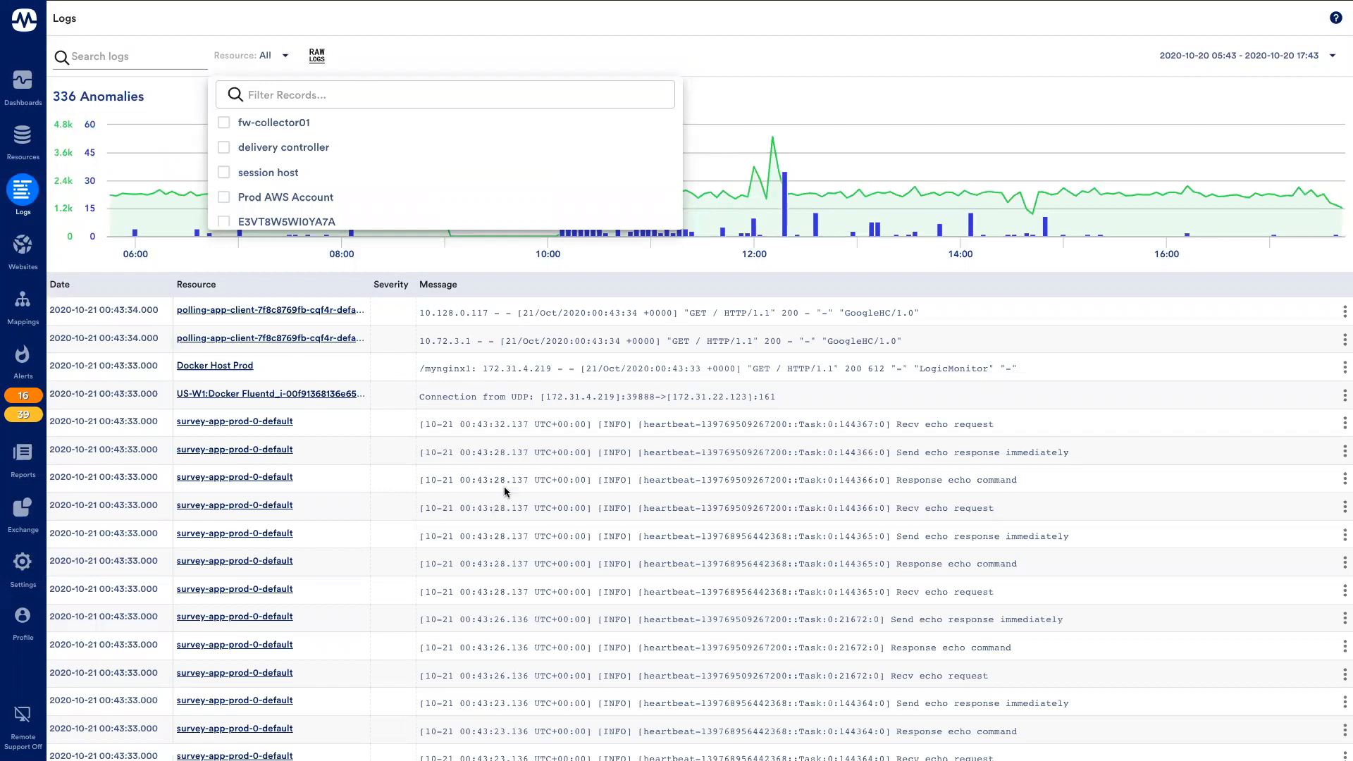
left_click(431, 535)
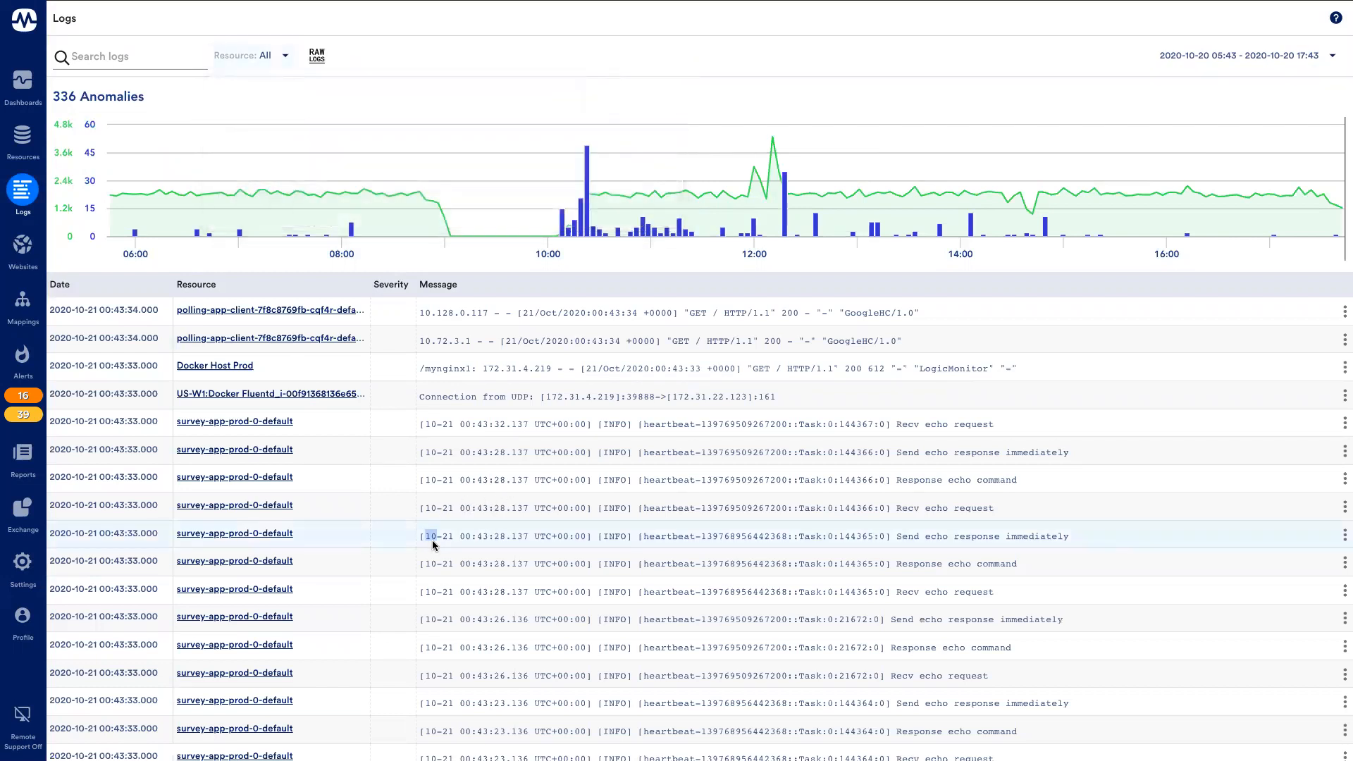
scroll("down", 3)
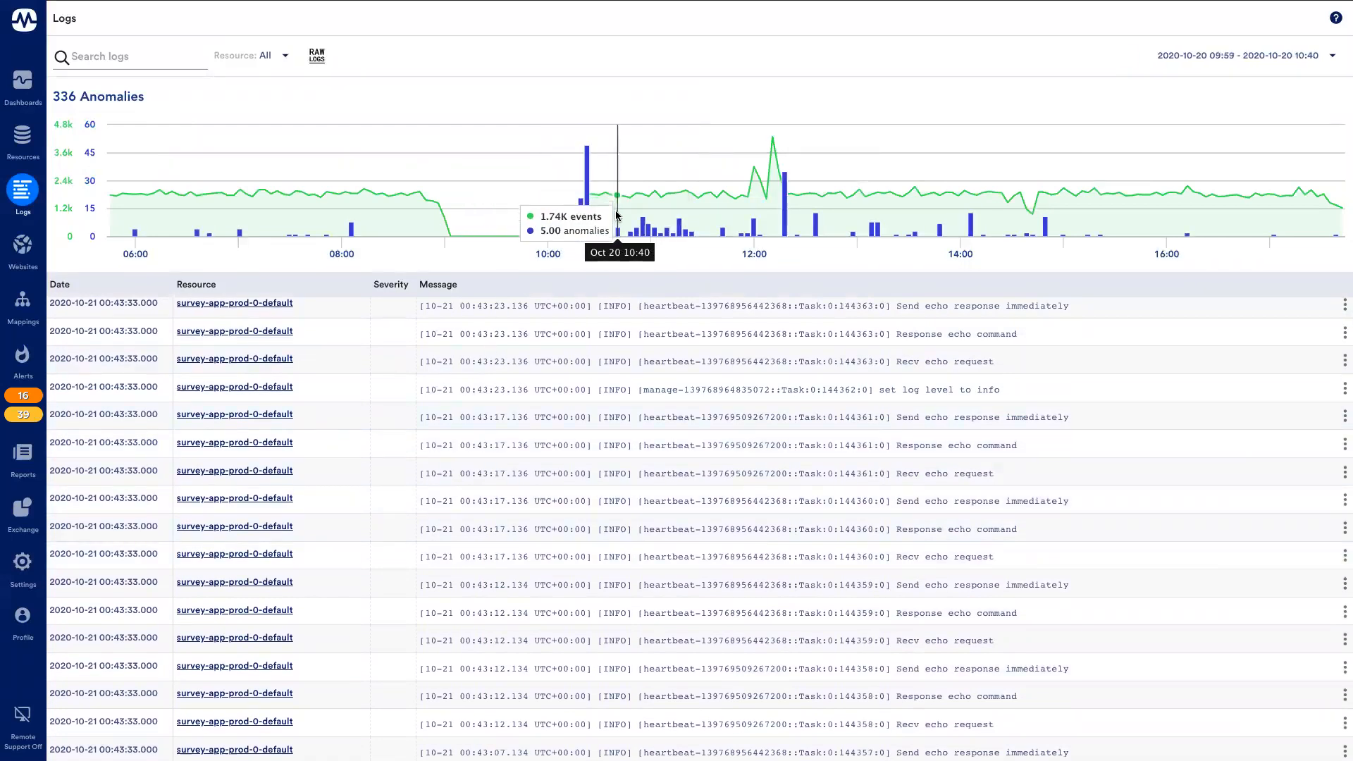
- Zoom the timeframe to 09:59–10:40 and exclude raw logs to list only anomalies
left_click(316, 57)
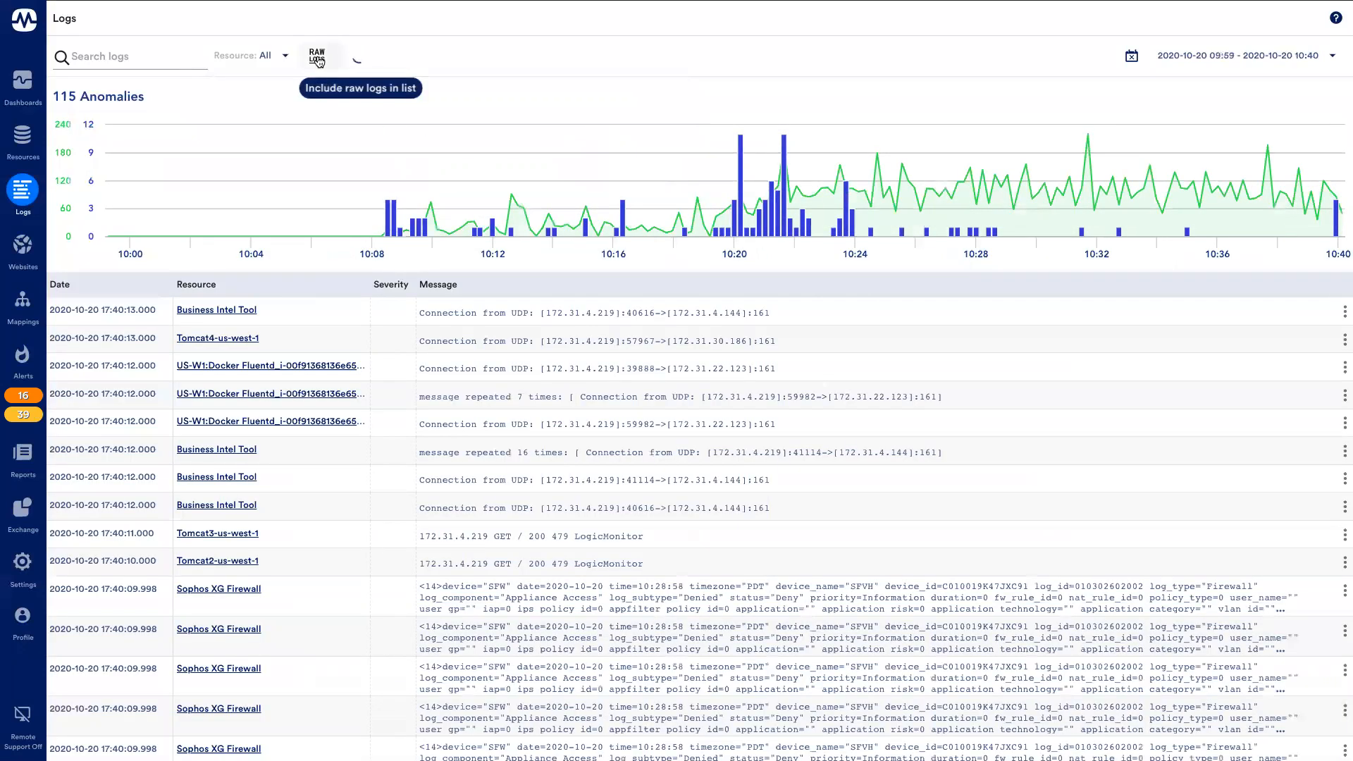
left_click(319, 56)
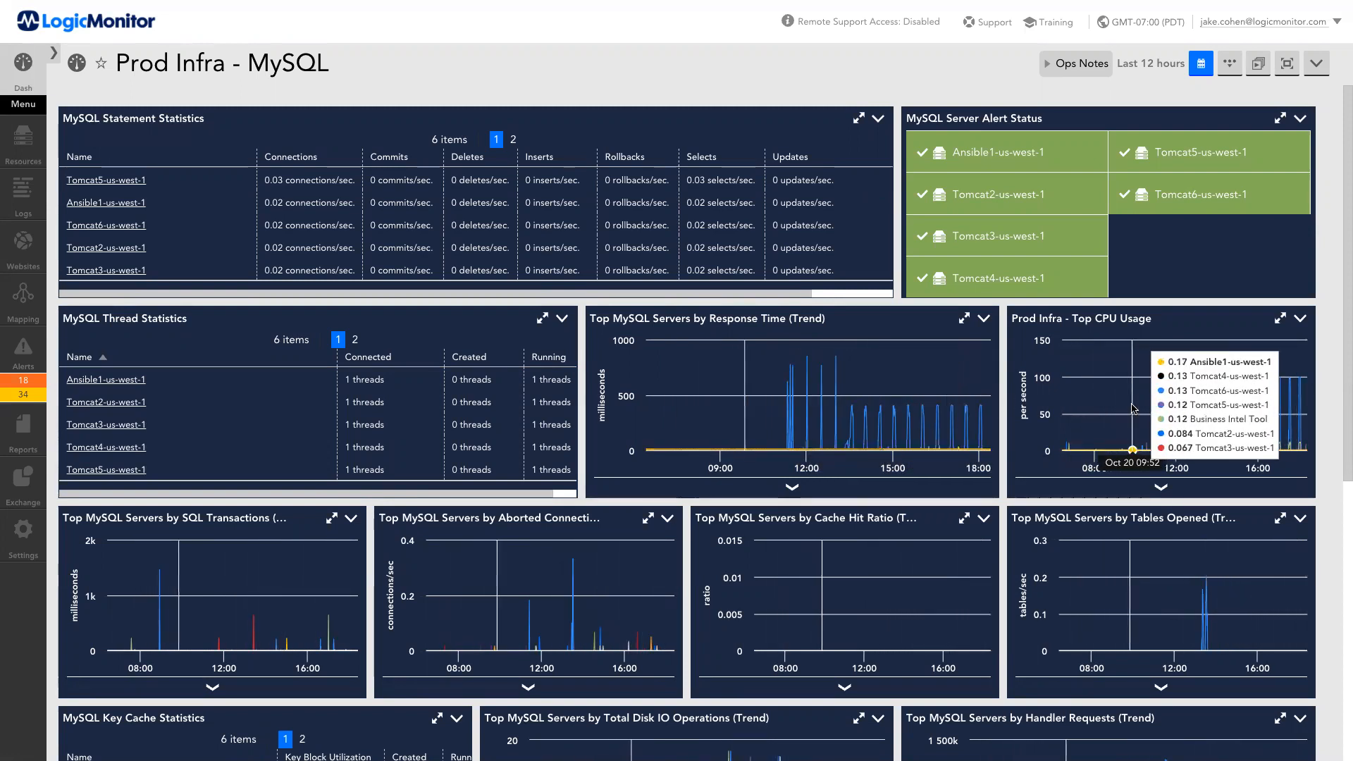
mouse_move(1158, 416)
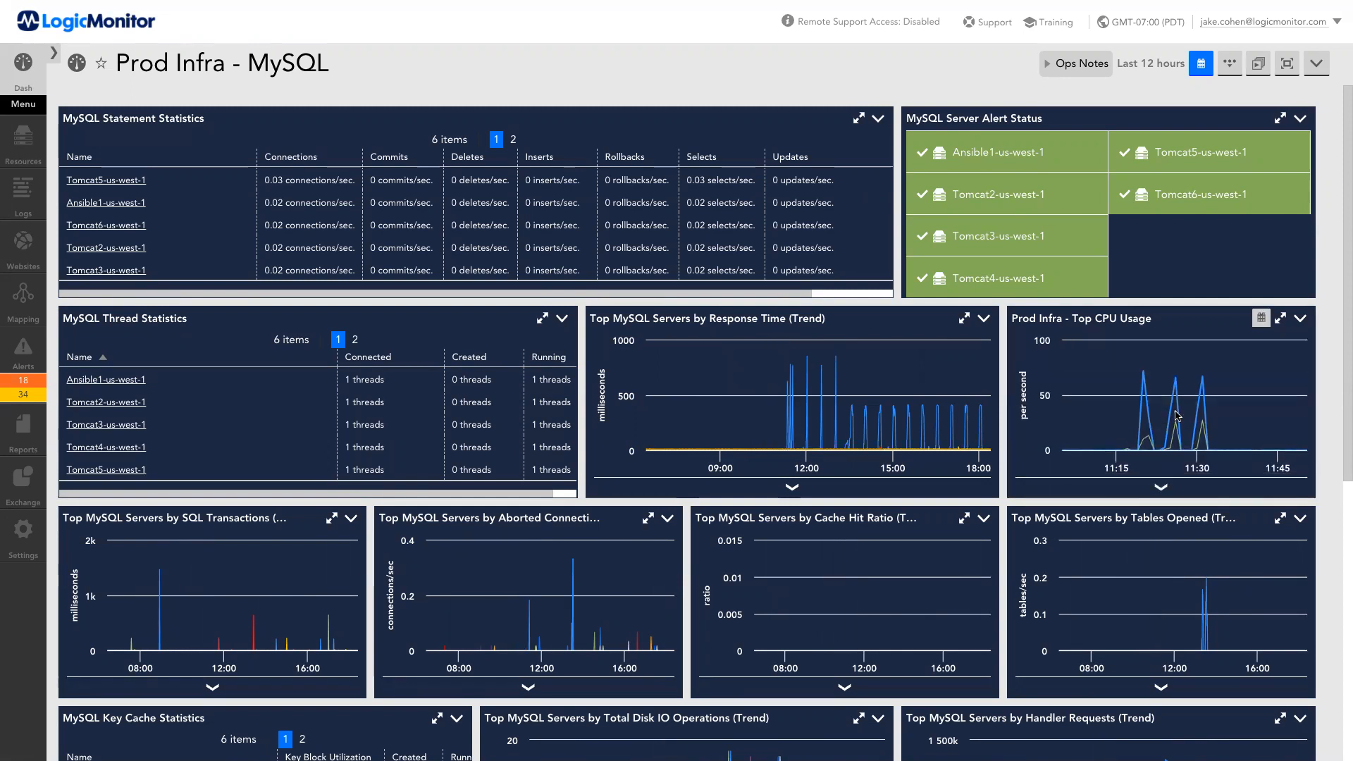
- View logs for the MySQL servers in the Prod Infra Top CPU Usage widget
left_click(1301, 319)
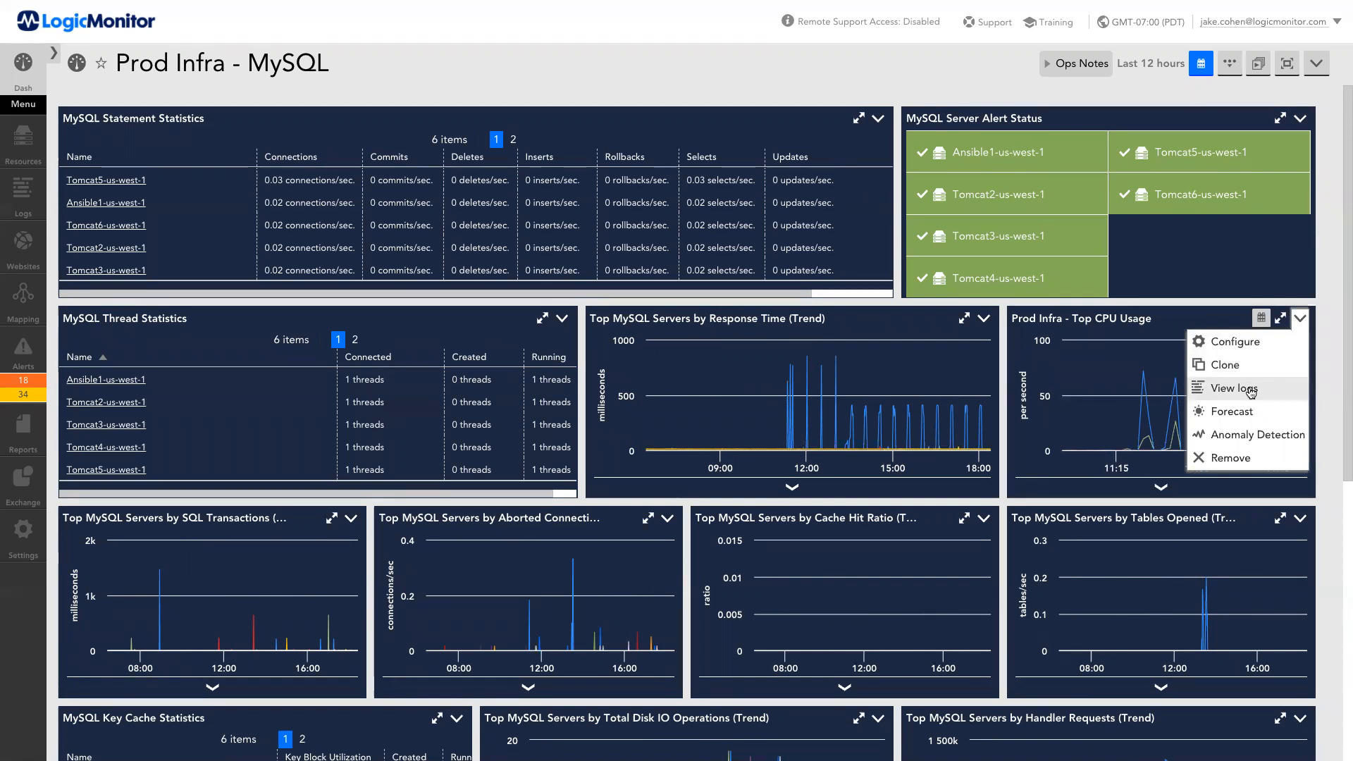
left_click(1232, 388)
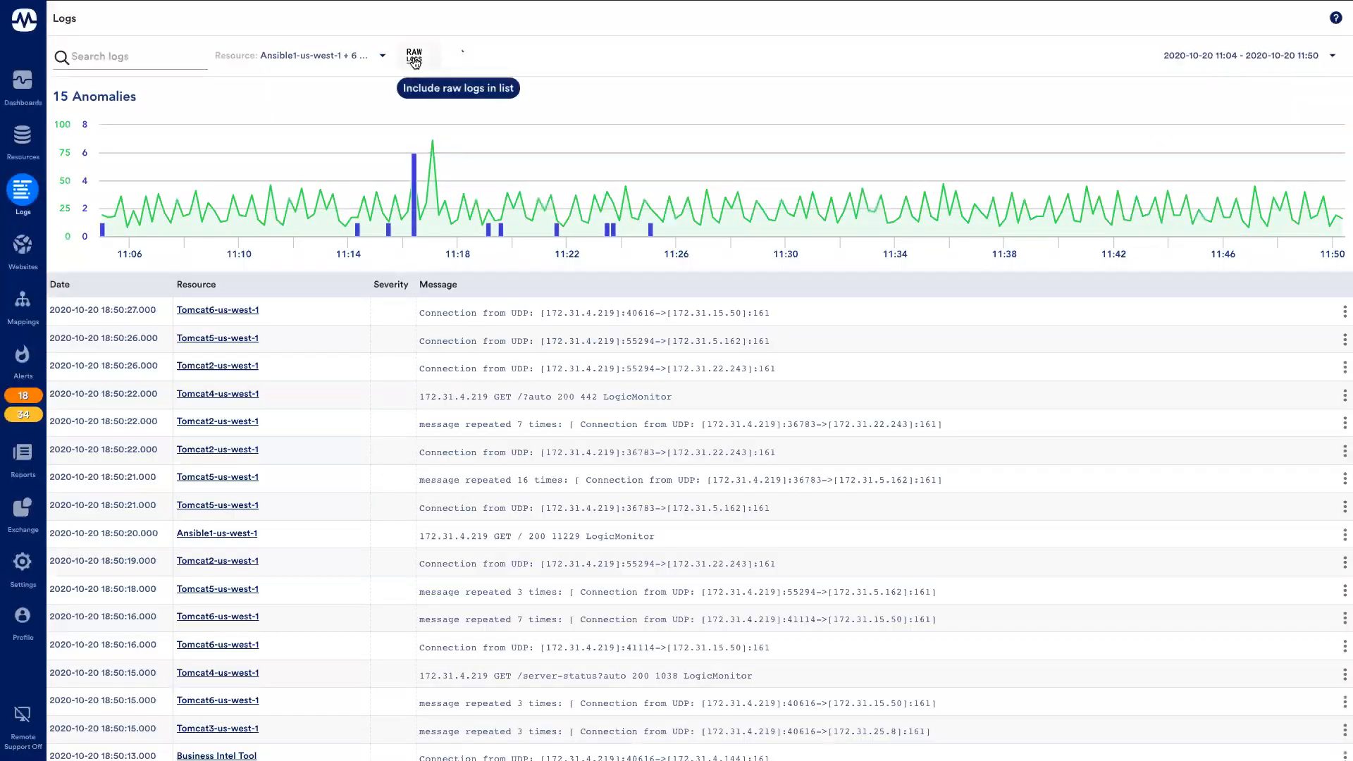
- Exclude raw logs, then highlight the Business Intel Tool hourly report.sh anomaly entry
left_click(418, 56)
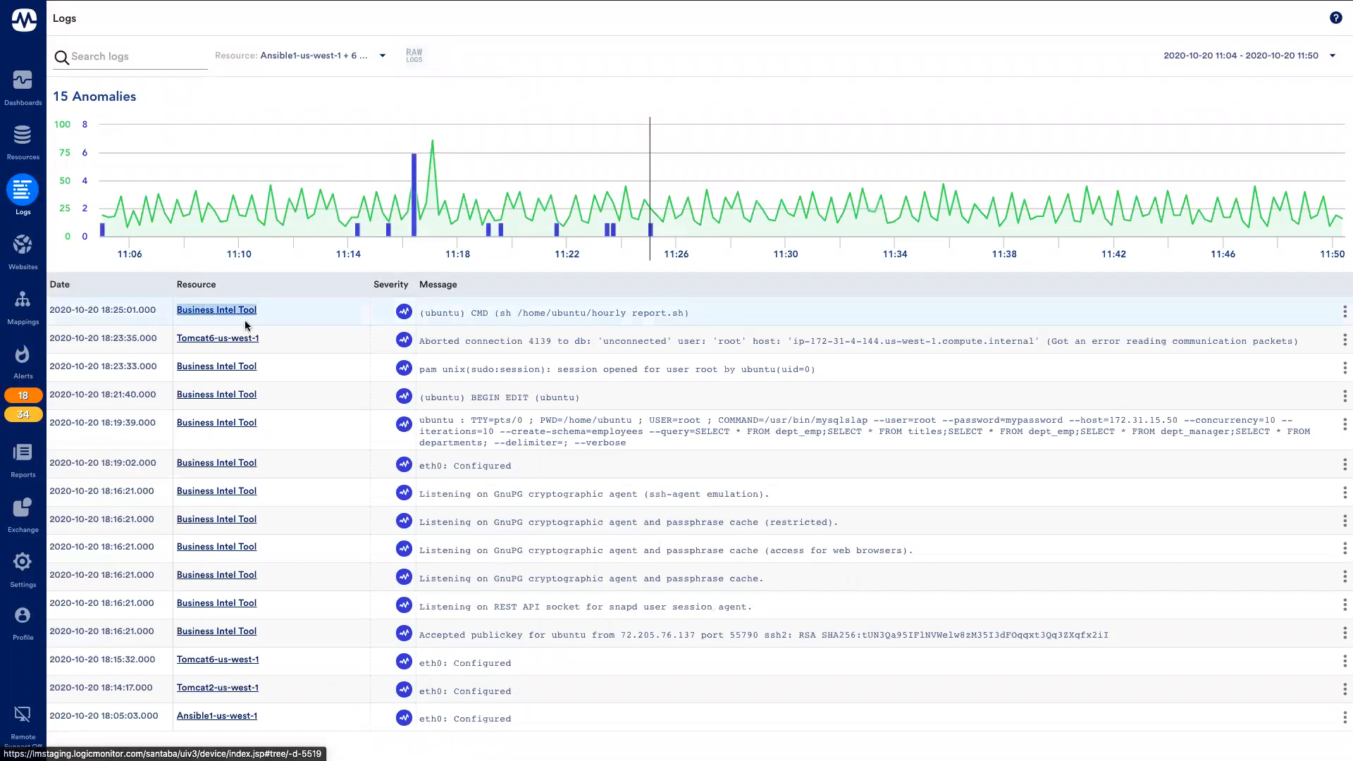
double_click(439, 312)
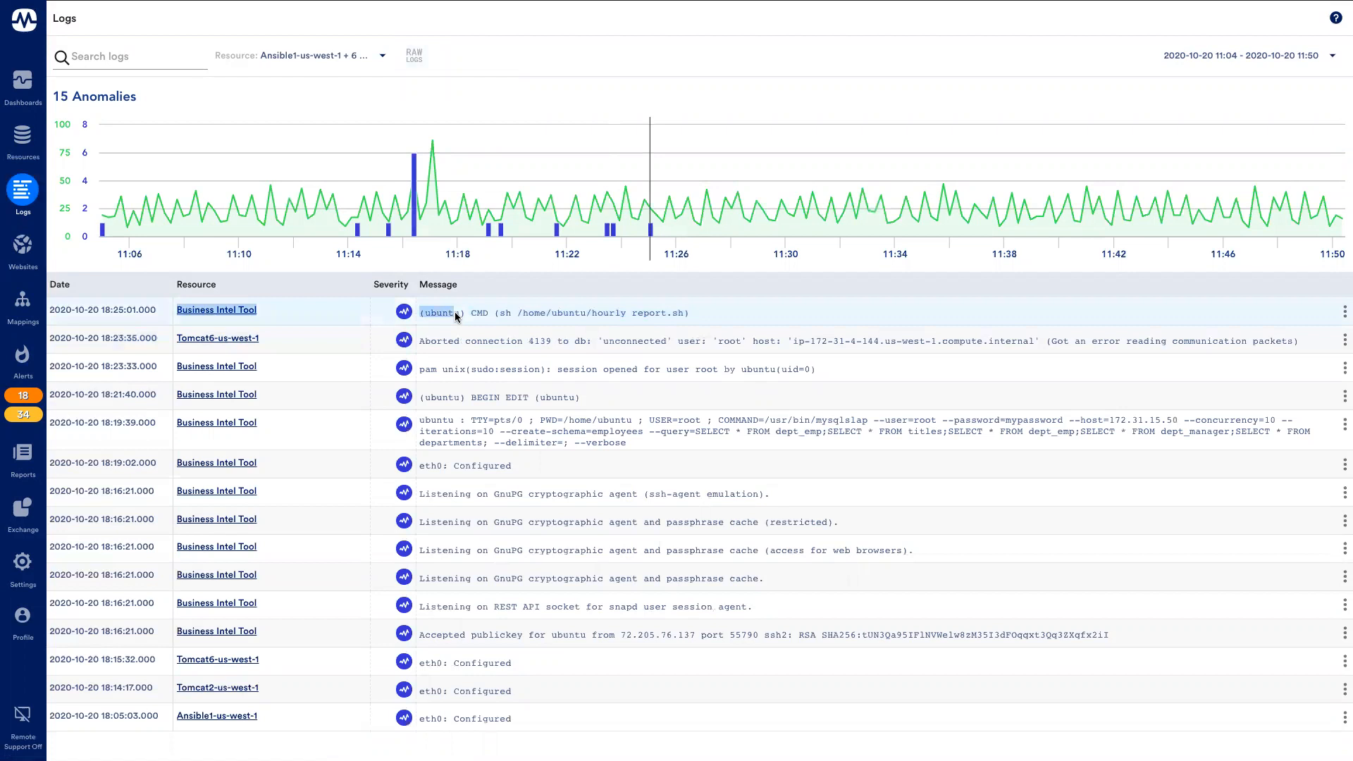